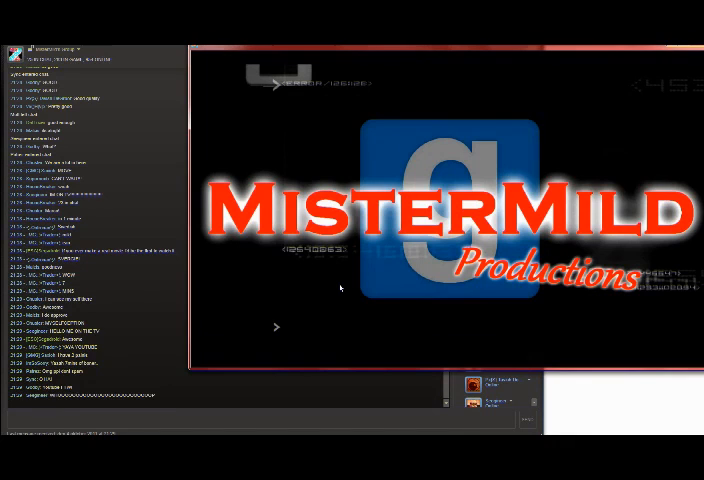
pyautogui.scroll(-3)
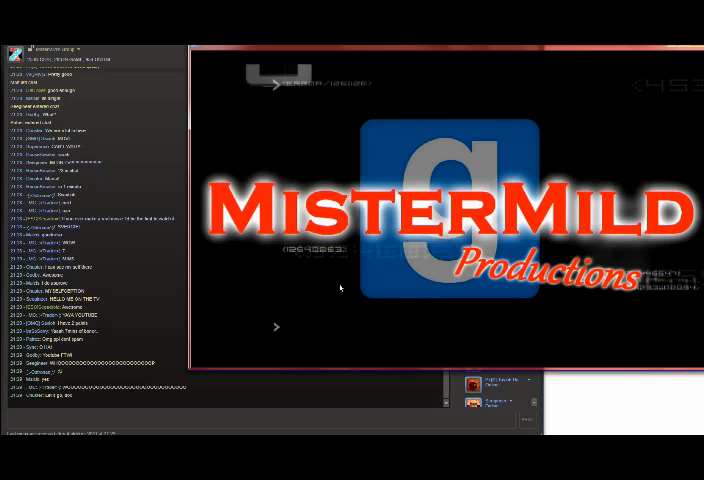
pyautogui.scroll(-3)
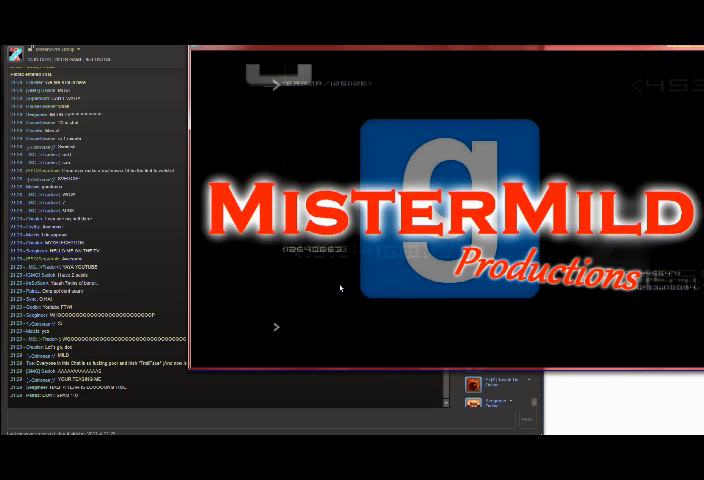
pyautogui.scroll(-3)
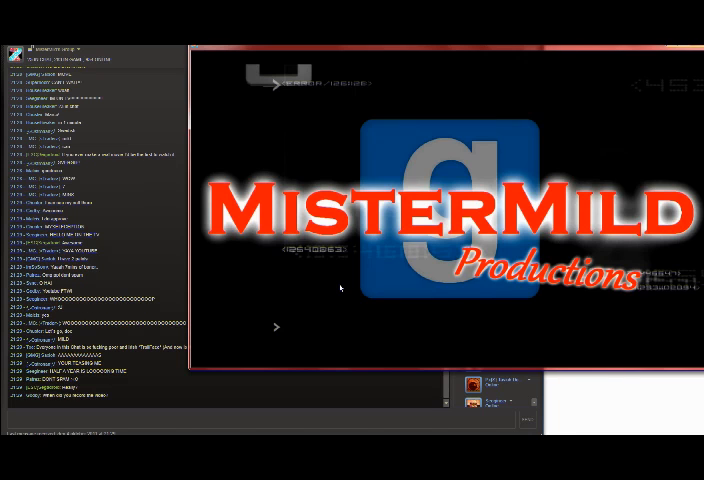
pyautogui.scroll(-3)
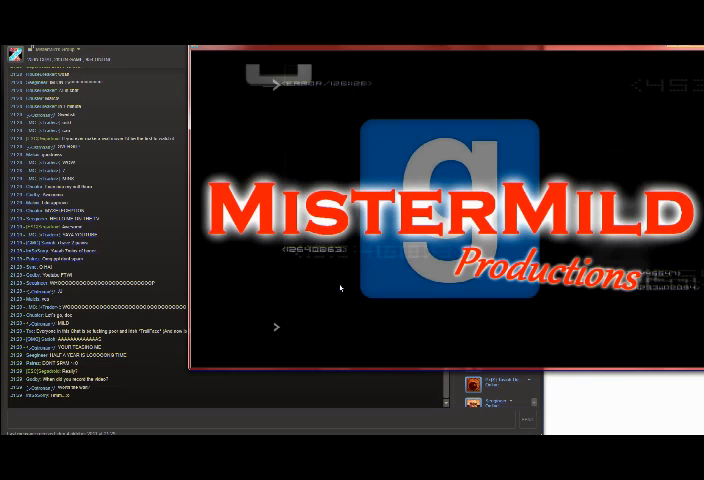
pyautogui.scroll(-3)
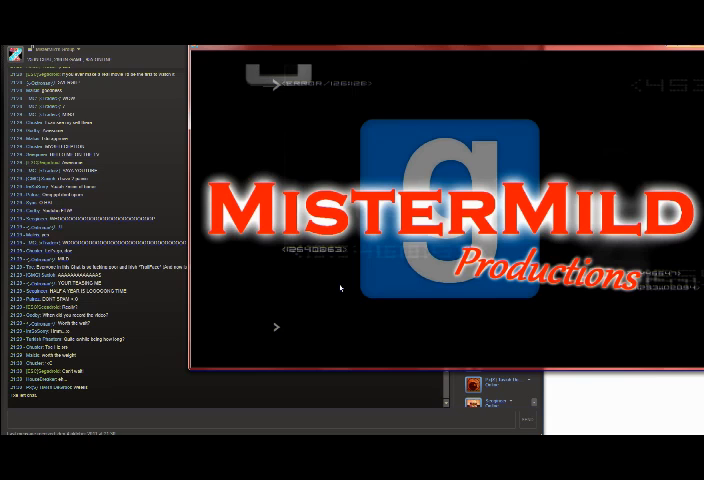
pyautogui.scroll(-3)
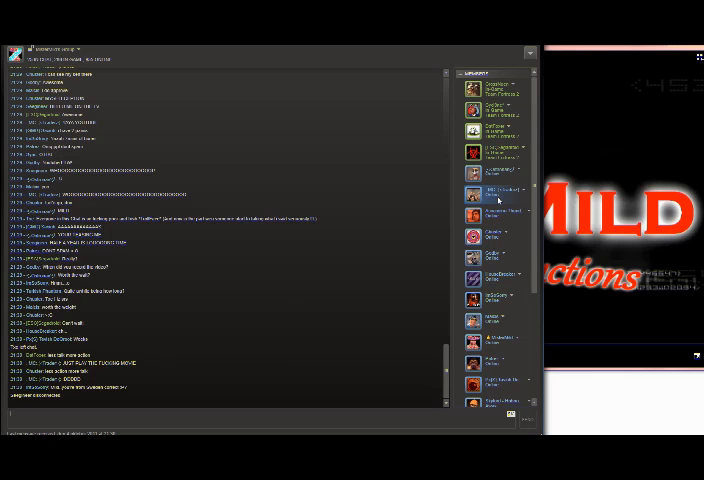
pyautogui.scroll(-3)
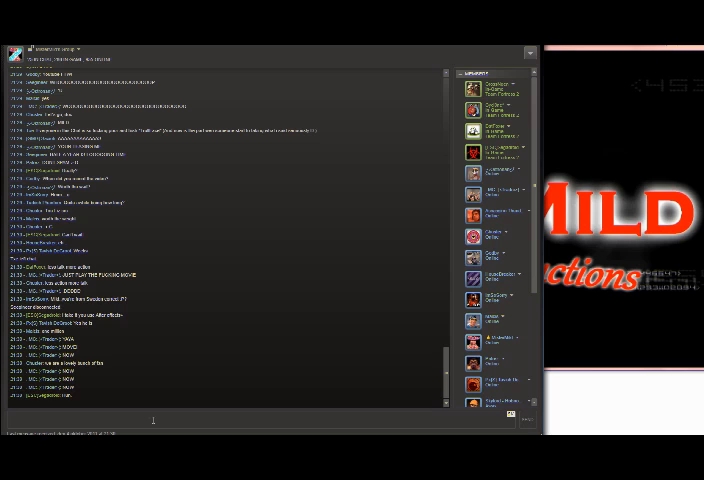
pyautogui.scroll(-3)
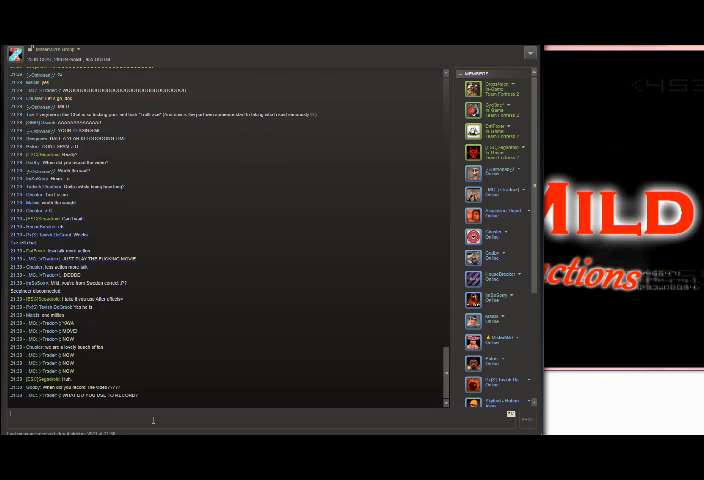
pyautogui.scroll(-3)
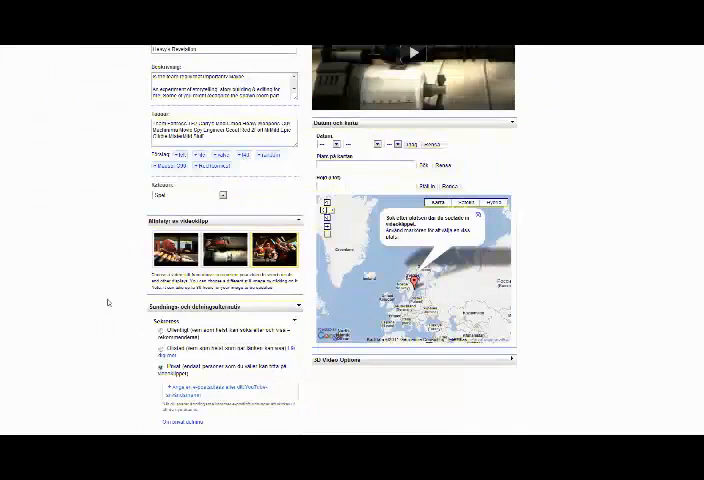
pyautogui.scroll(-3)
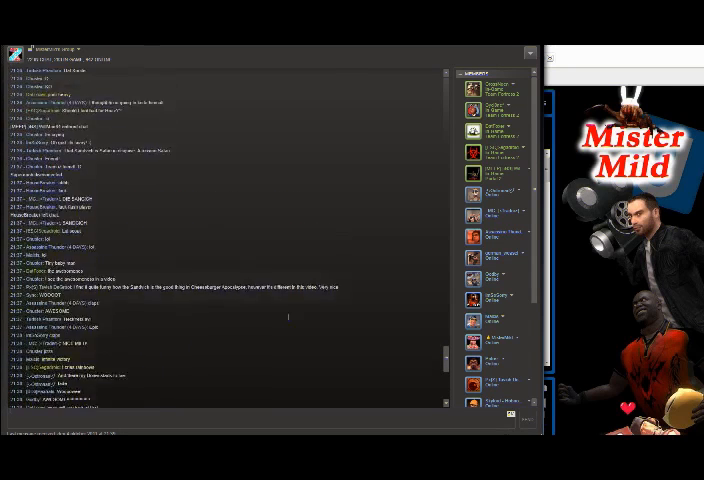
pyautogui.scroll(-3)
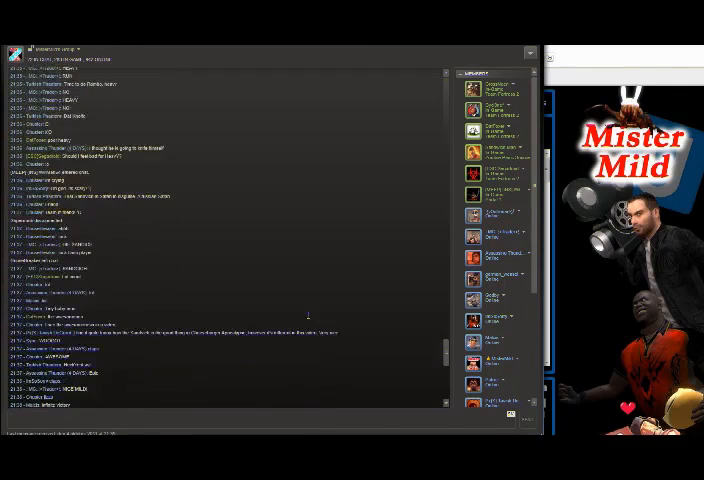
pyautogui.scroll(-3)
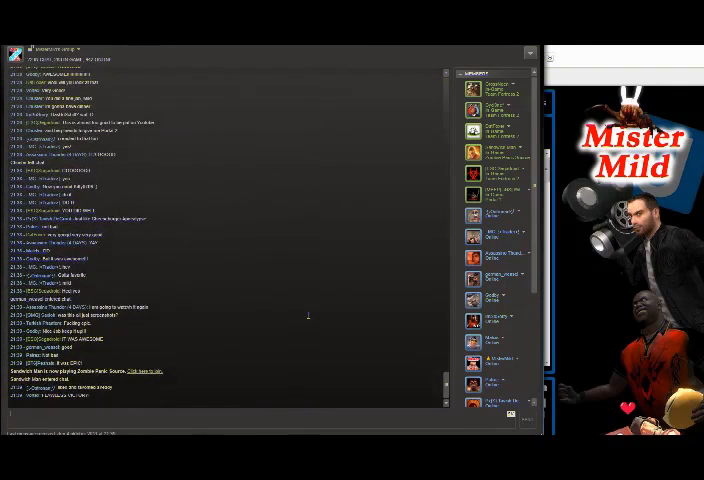
pyautogui.scroll(-3)
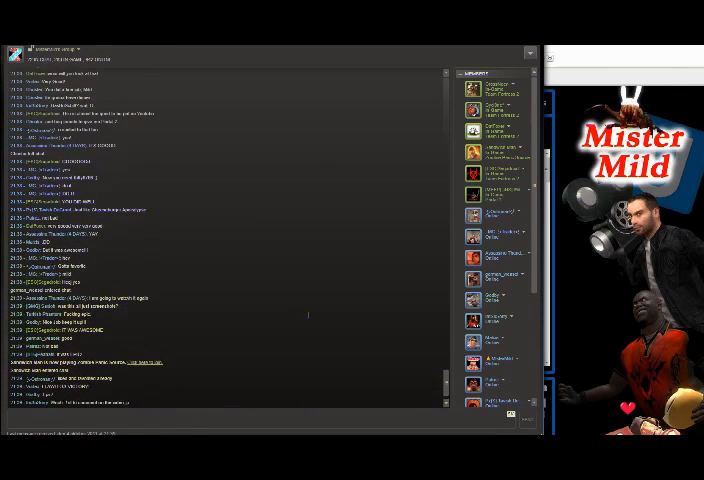
pyautogui.scroll(-3)
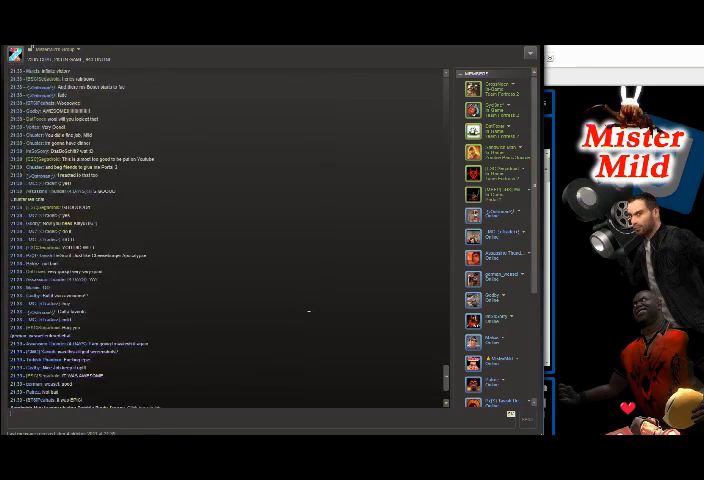
pyautogui.scroll(-3)
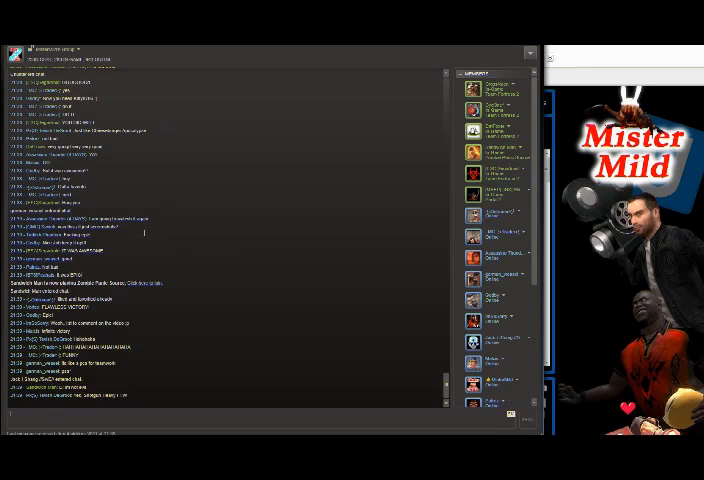
pyautogui.scroll(-3)
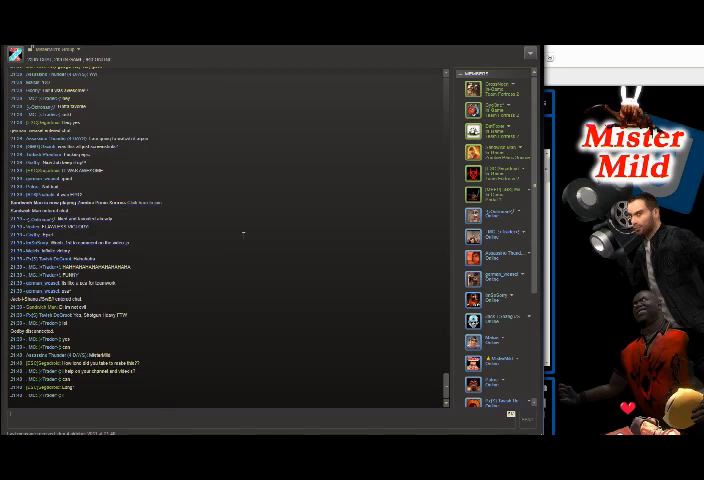
pyautogui.scroll(-3)
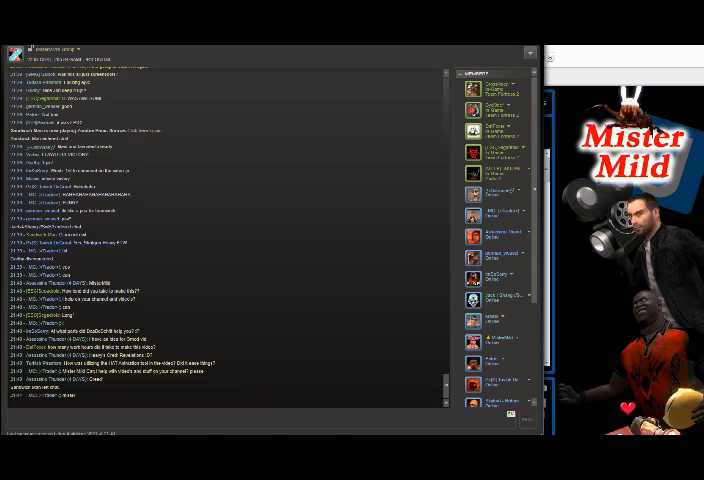
pyautogui.scroll(-3)
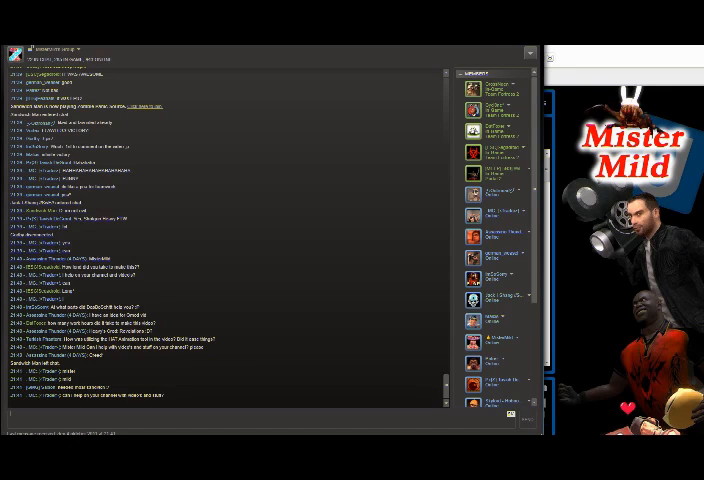
pyautogui.scroll(-3)
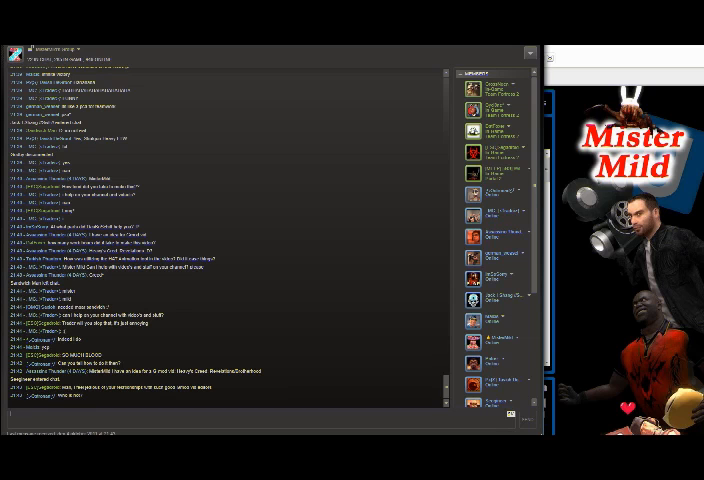
pyautogui.scroll(-3)
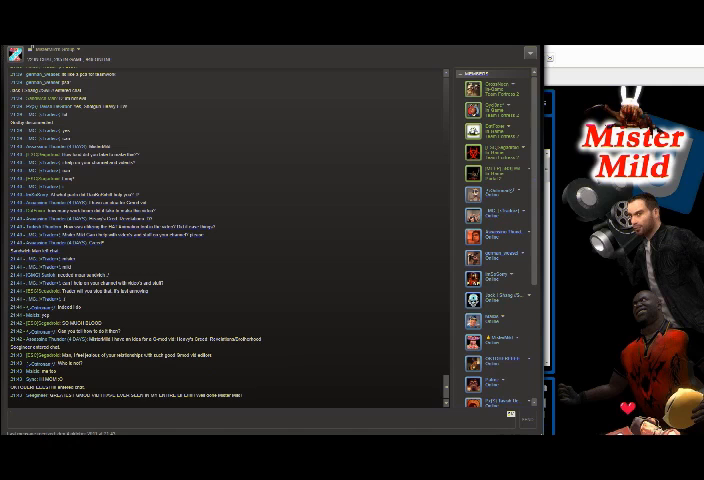
pyautogui.scroll(-3)
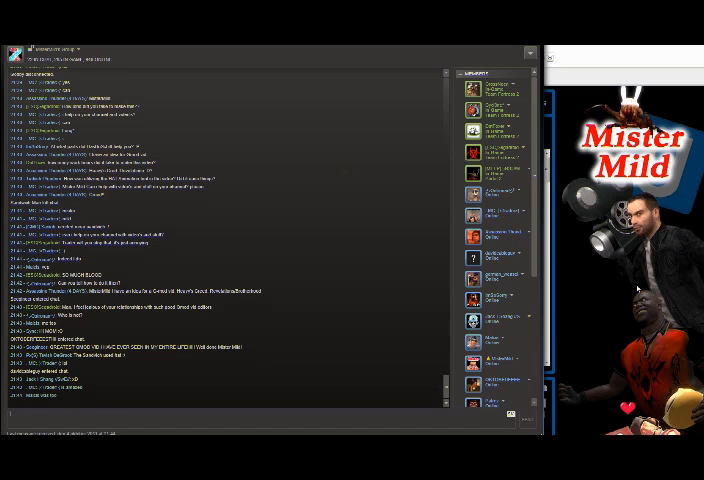
pyautogui.scroll(-3)
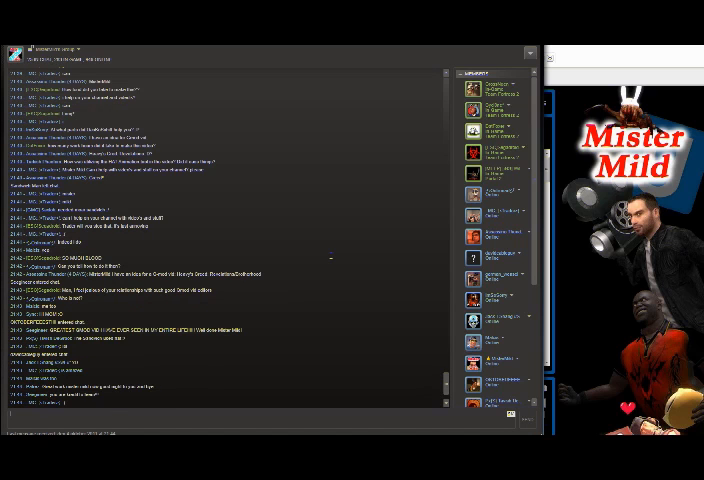
pyautogui.scroll(-3)
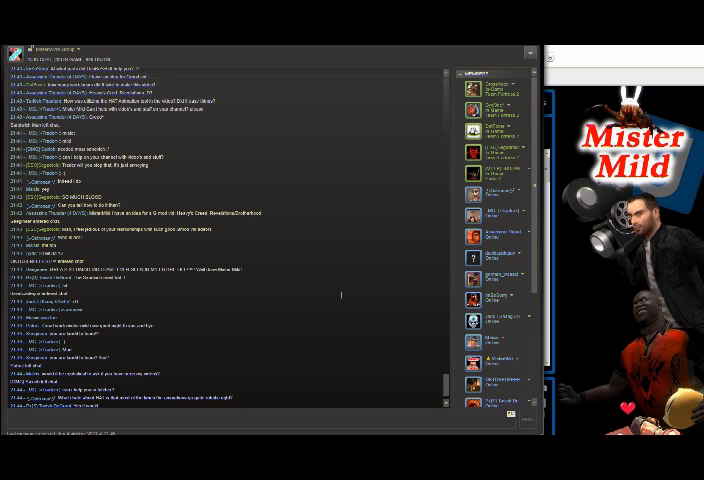
pyautogui.scroll(-3)
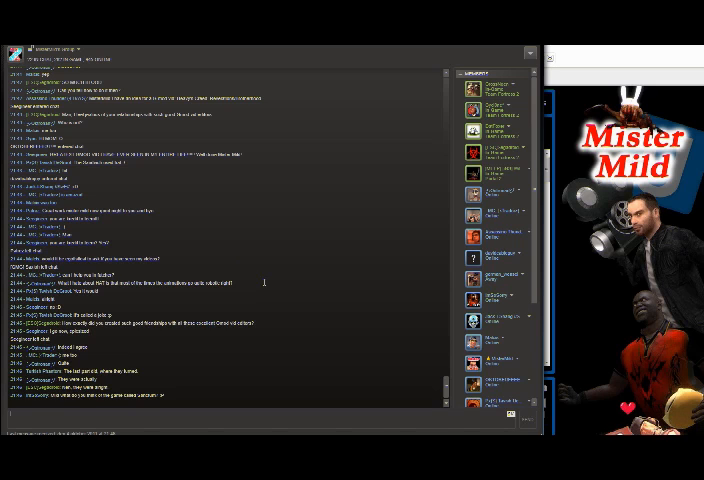
pyautogui.scroll(-3)
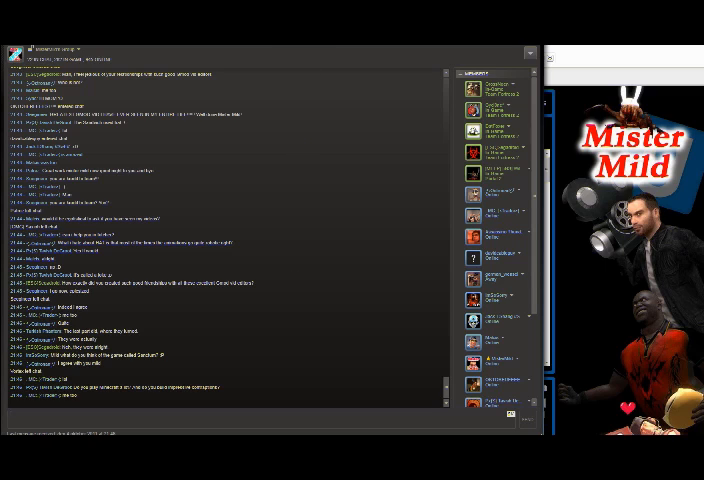
pyautogui.scroll(-3)
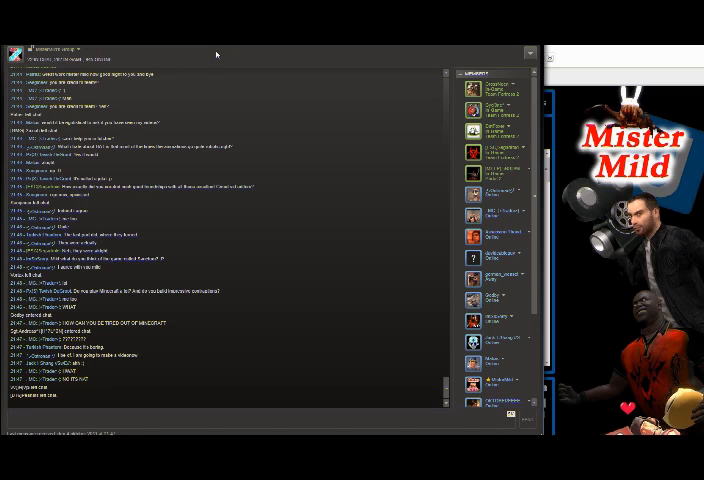
pyautogui.scroll(-3)
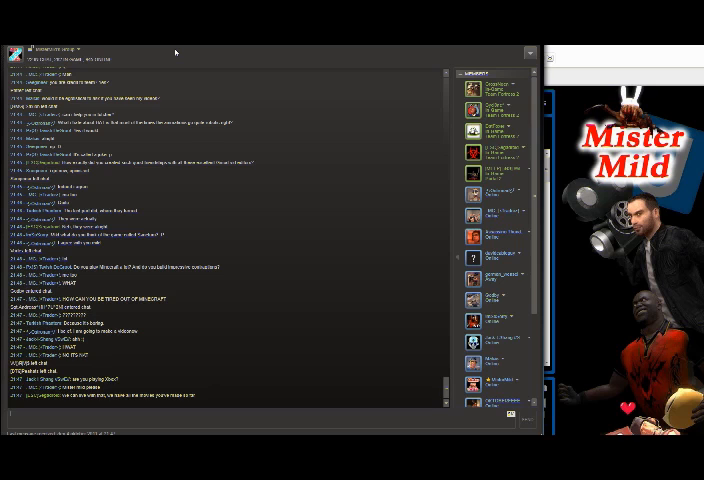
pyautogui.scroll(-3)
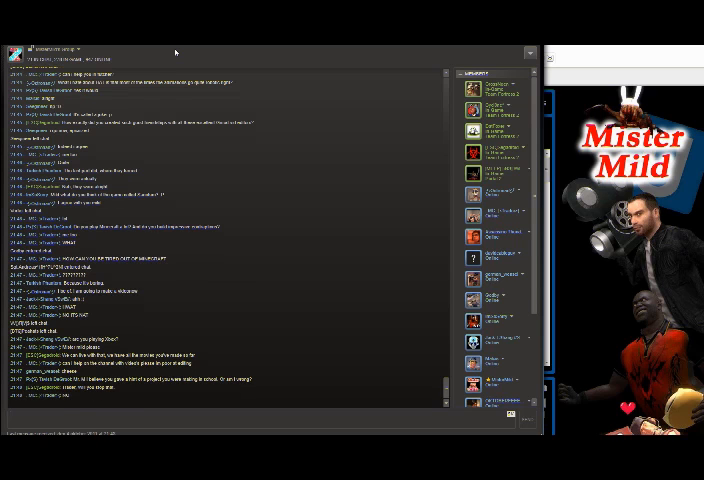
pyautogui.scroll(-3)
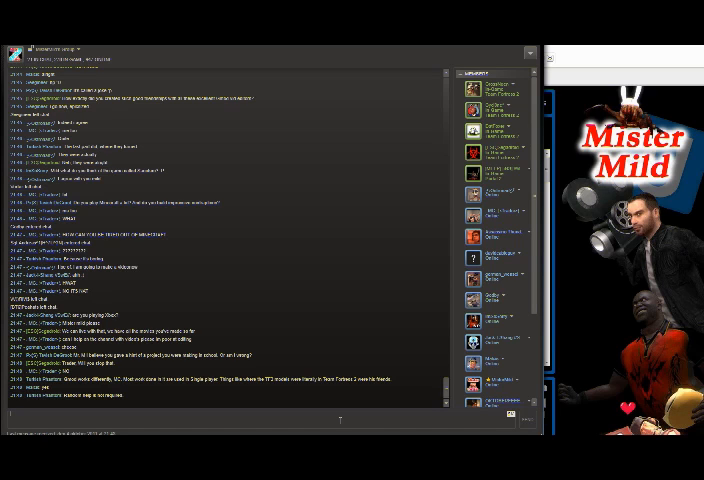
pyautogui.scroll(-3)
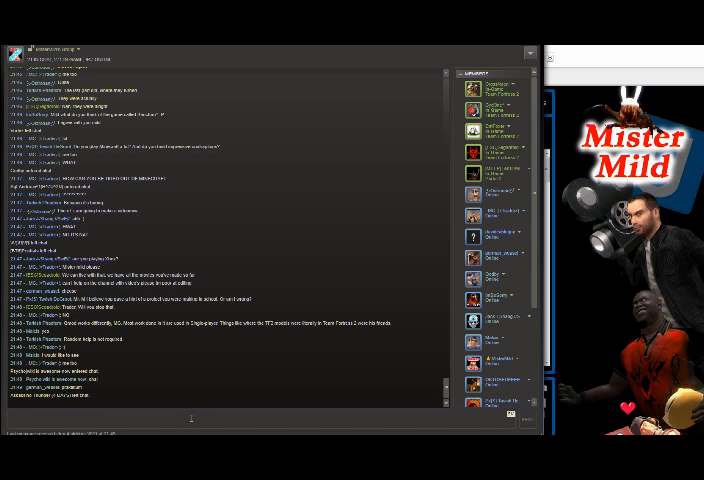
pyautogui.scroll(-3)
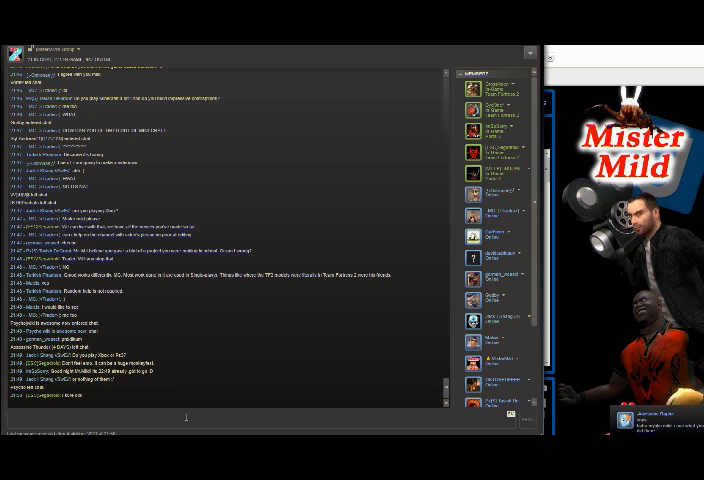
pyautogui.scroll(-3)
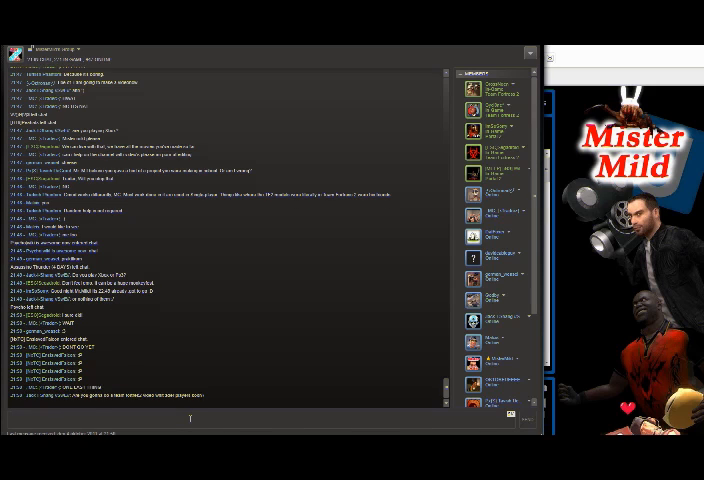
pyautogui.scroll(-3)
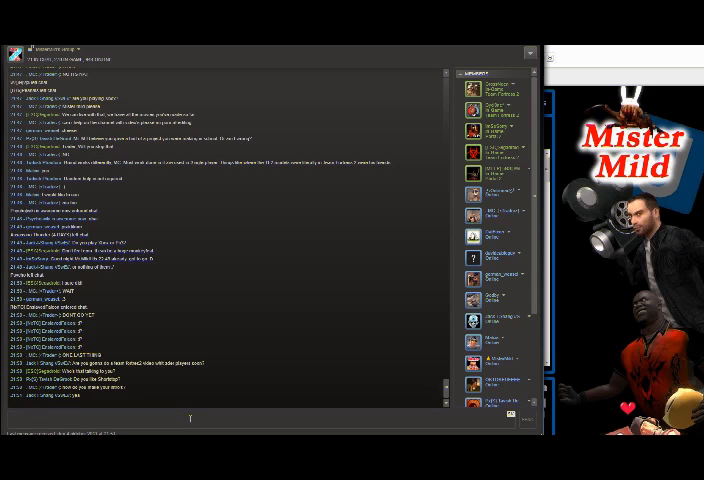
pyautogui.scroll(-3)
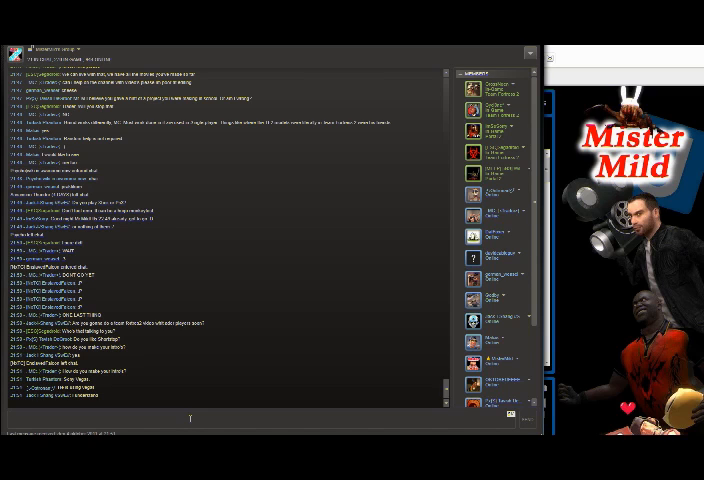
pyautogui.scroll(-3)
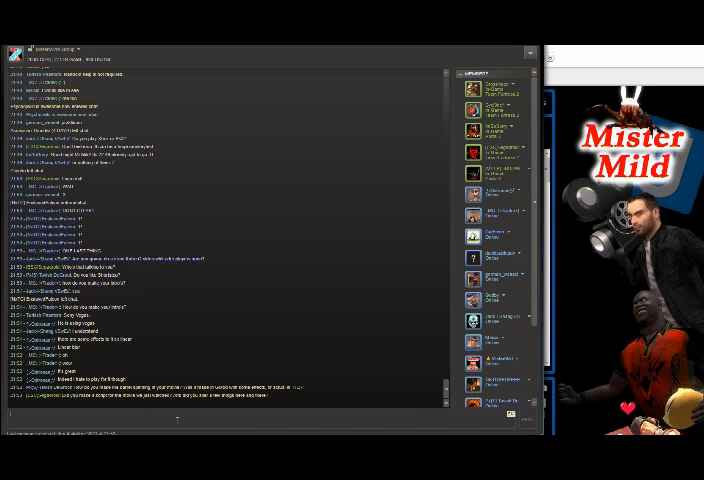
pyautogui.scroll(-3)
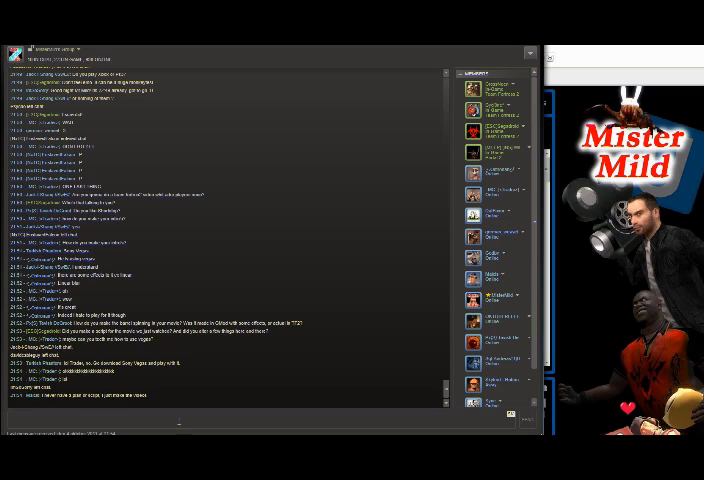
pyautogui.scroll(-3)
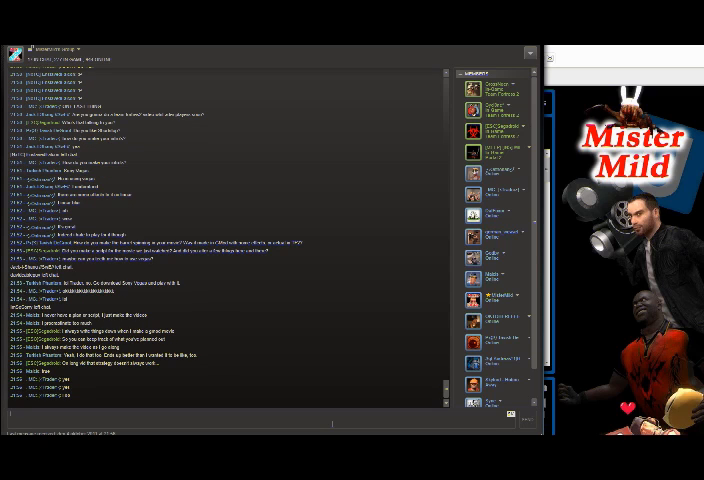
pyautogui.scroll(-3)
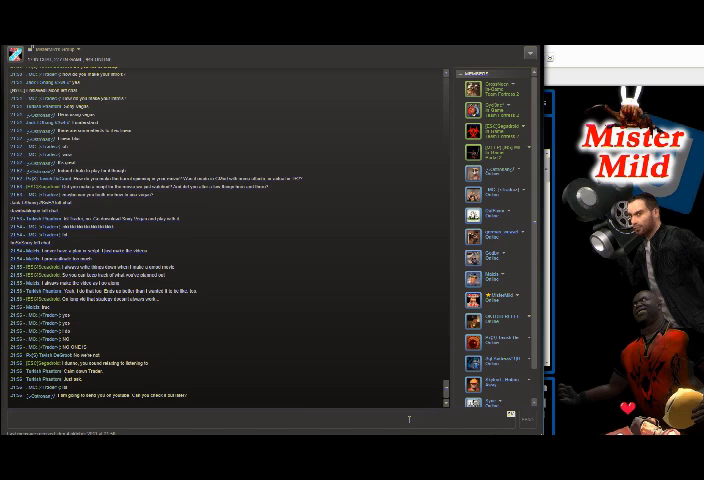
pyautogui.scroll(-3)
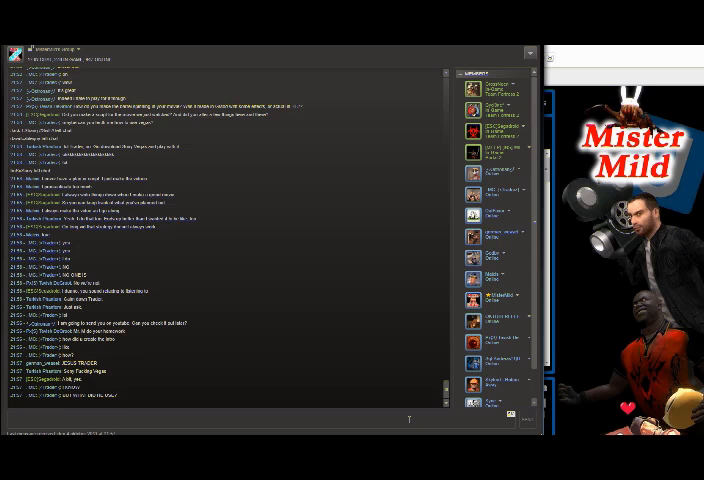
pyautogui.scroll(-3)
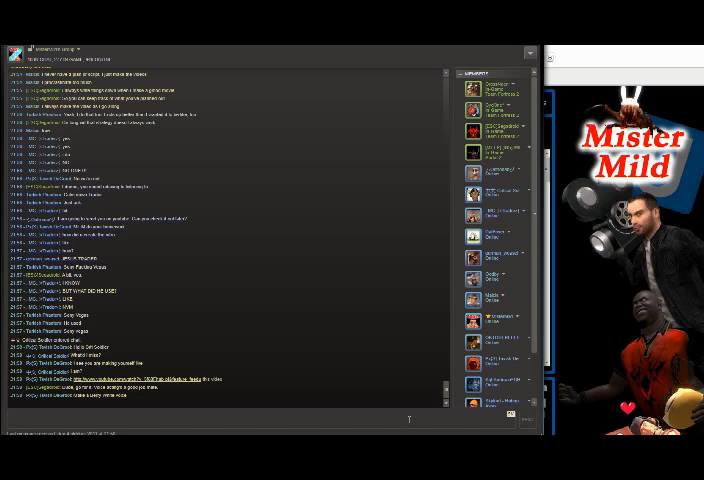
pyautogui.scroll(-3)
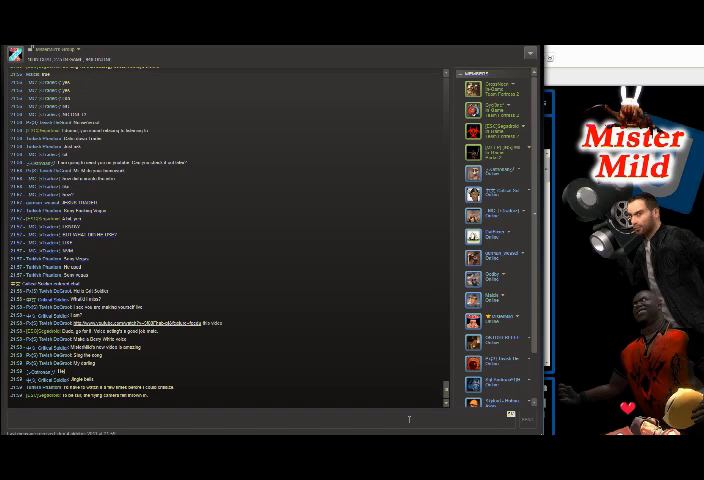
pyautogui.scroll(-3)
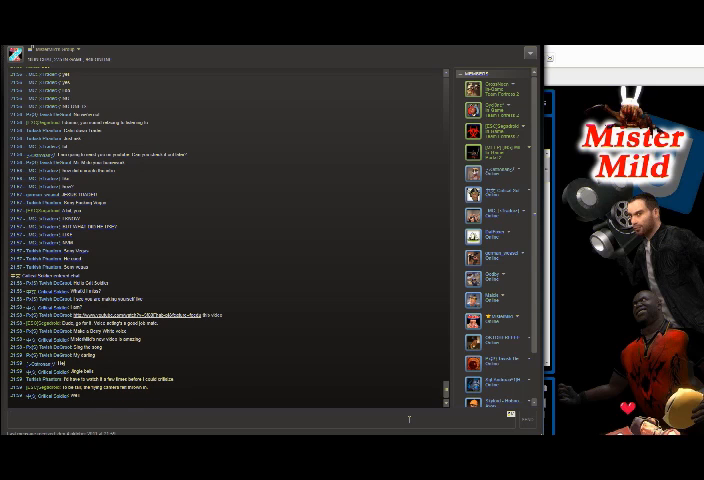
pyautogui.scroll(-3)
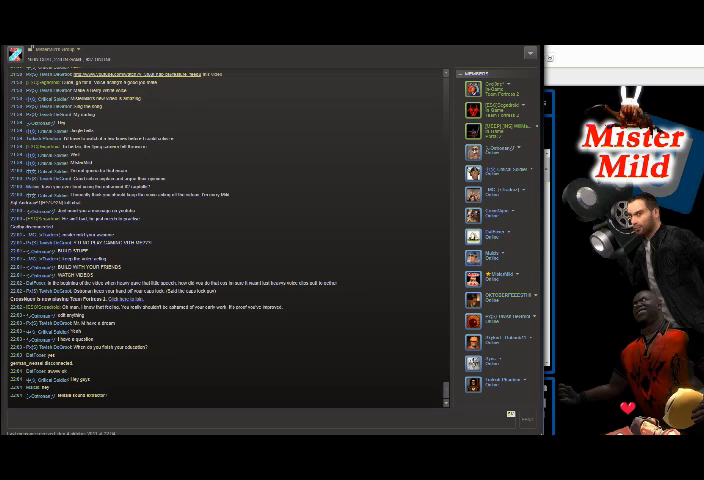
pyautogui.scroll(-3)
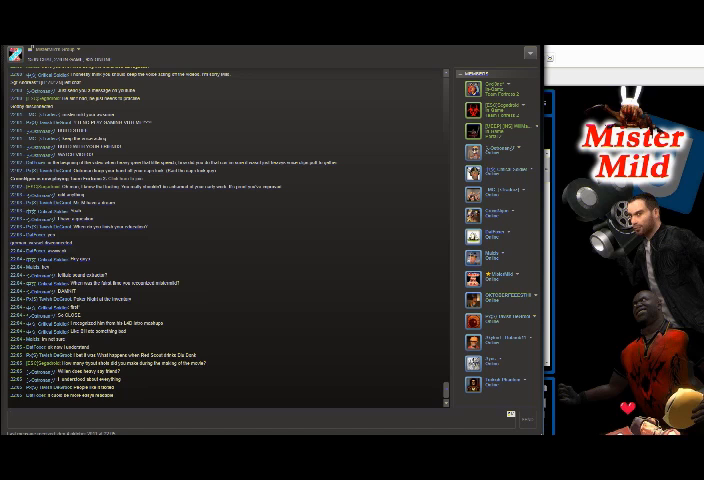
pyautogui.scroll(-3)
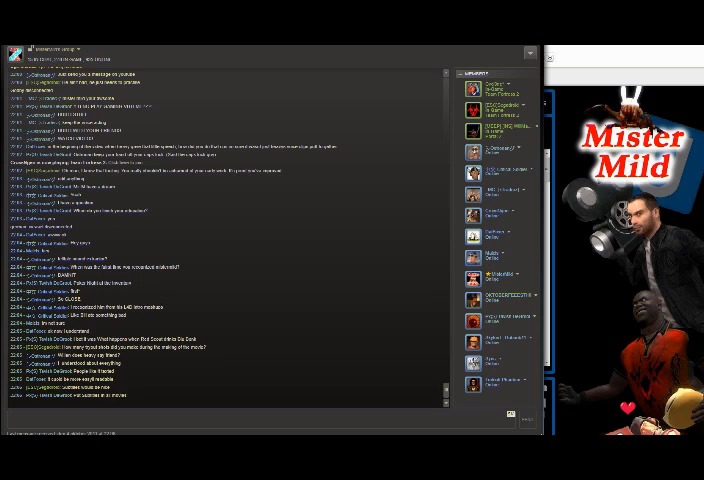
pyautogui.scroll(-3)
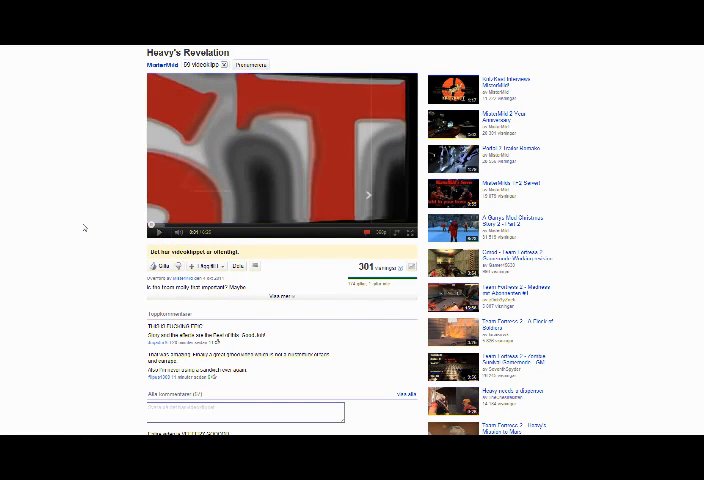
pyautogui.scroll(-3)
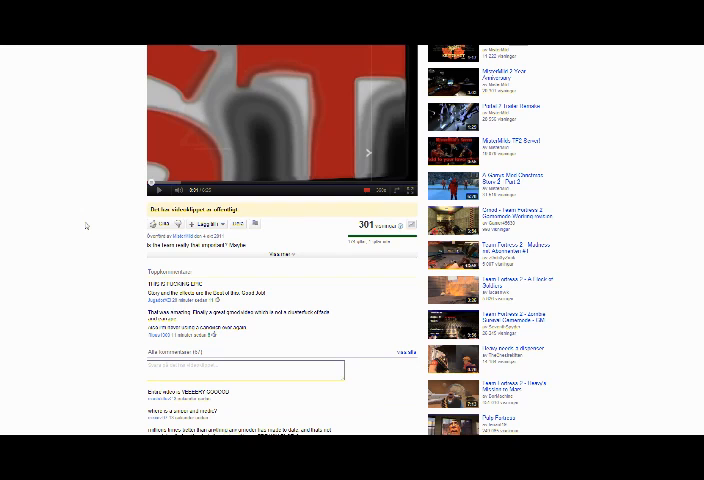
pyautogui.moveTo(88, 222)
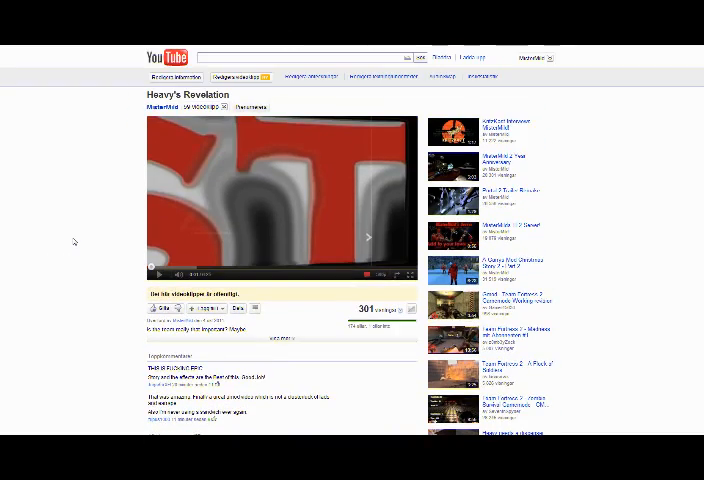
pyautogui.scroll(-3)
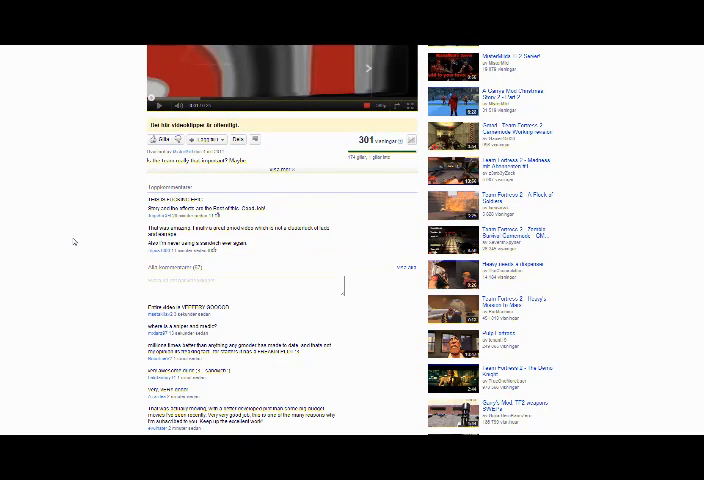
pyautogui.scroll(-3)
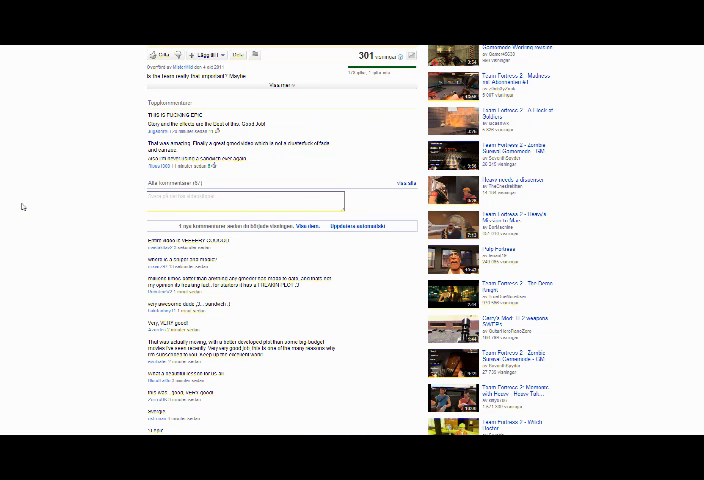
pyautogui.scroll(-3)
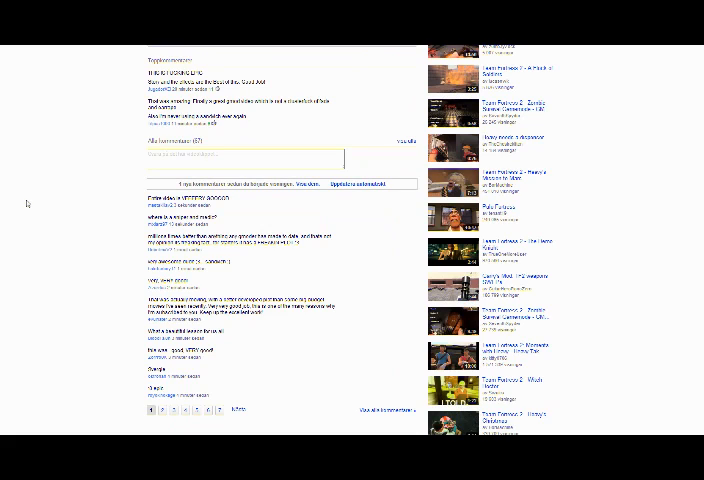
pyautogui.moveTo(22, 206)
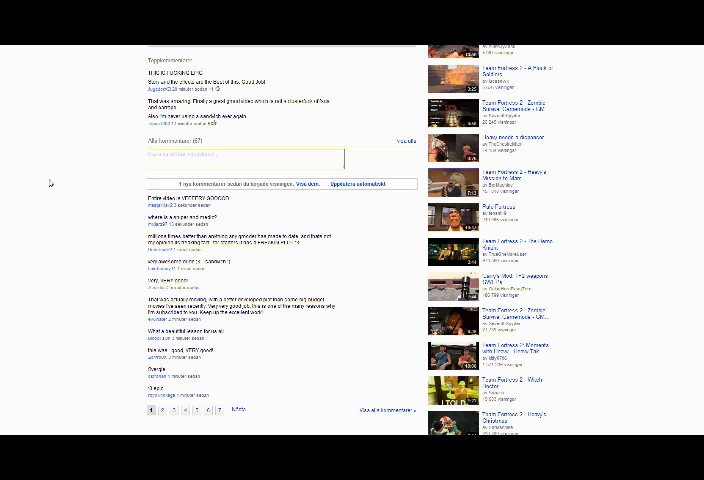
pyautogui.moveTo(8, 160)
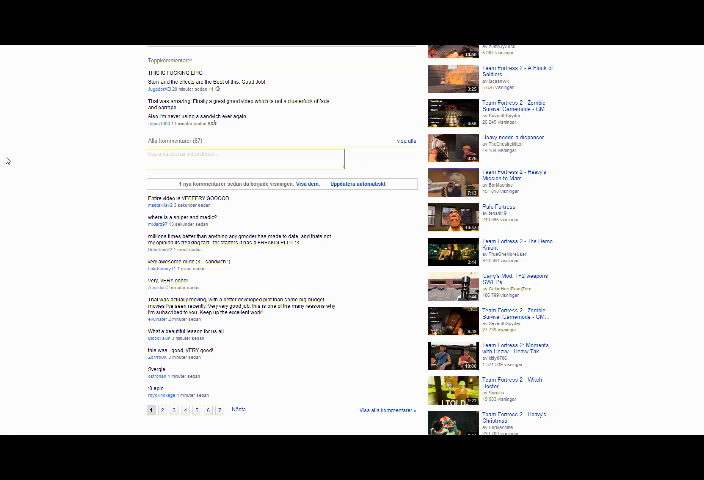
pyautogui.moveTo(16, 204)
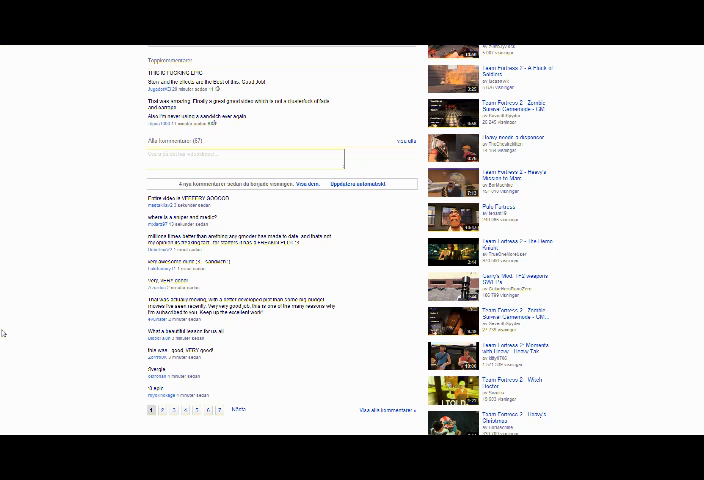
pyautogui.moveTo(28, 348)
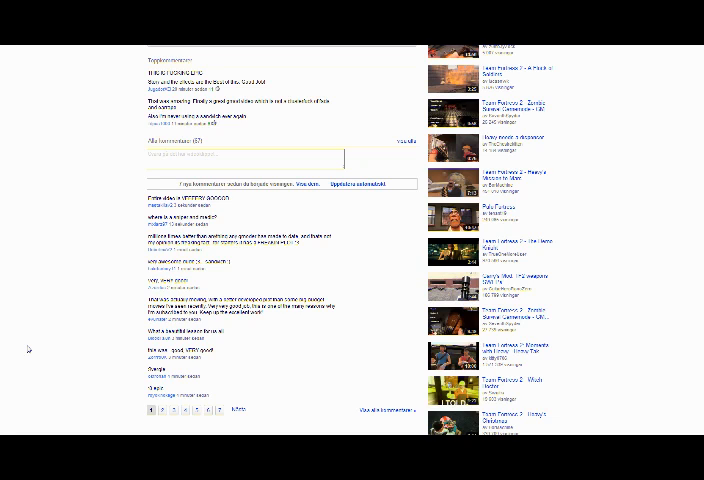
pyautogui.moveTo(84, 372)
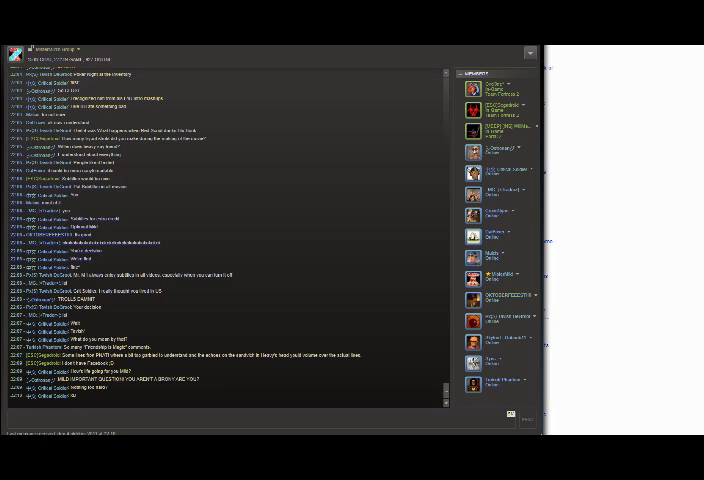
pyautogui.scroll(-3)
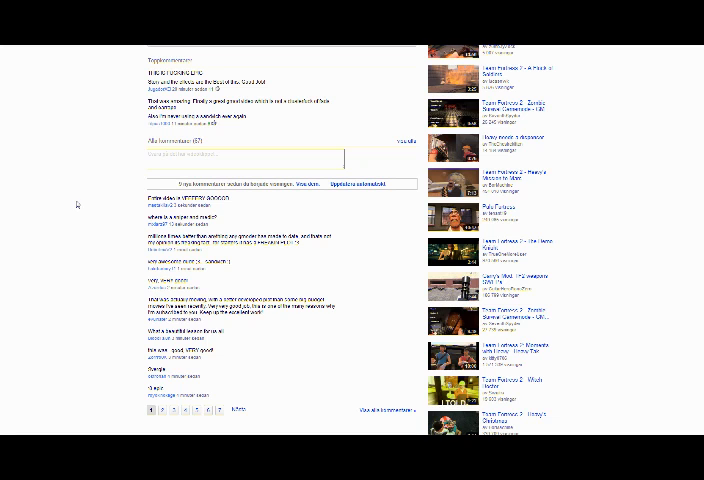
pyautogui.scroll(-3)
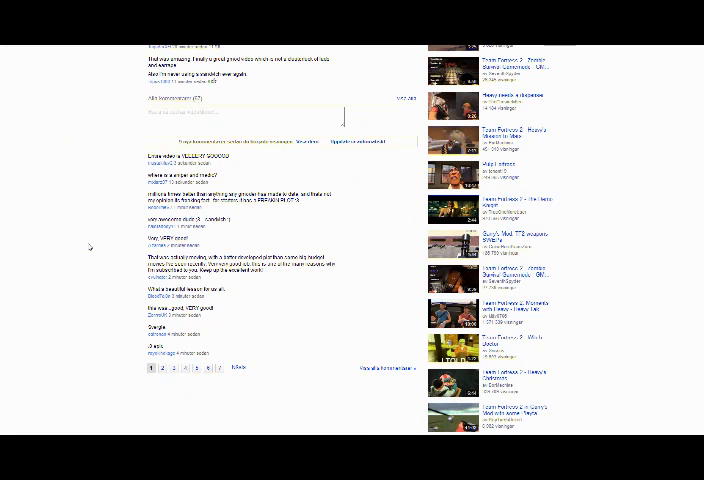
pyautogui.scroll(3)
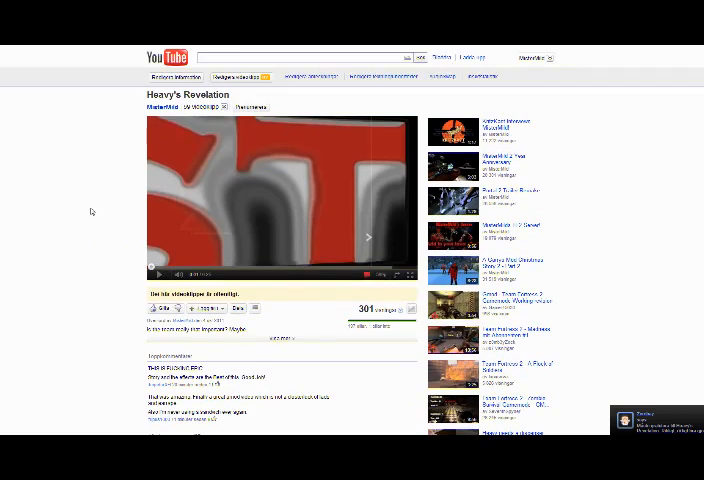
pyautogui.scroll(-3)
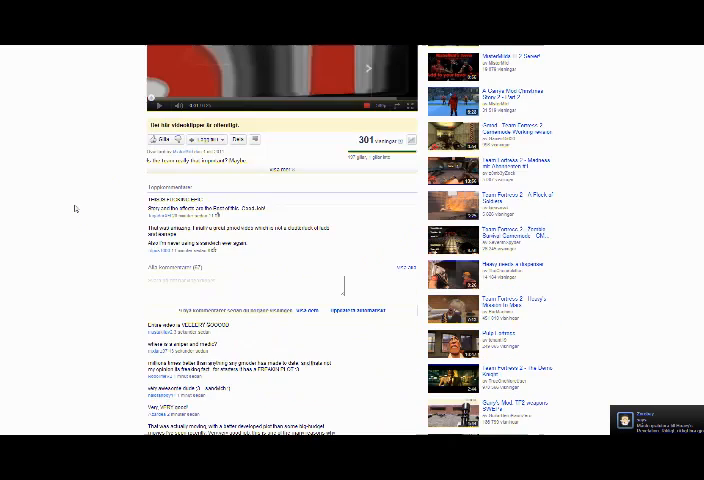
pyautogui.scroll(-3)
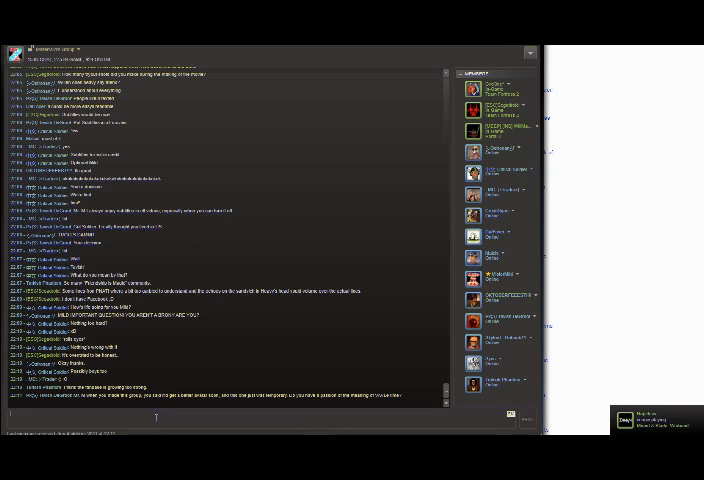
pyautogui.moveTo(156, 420)
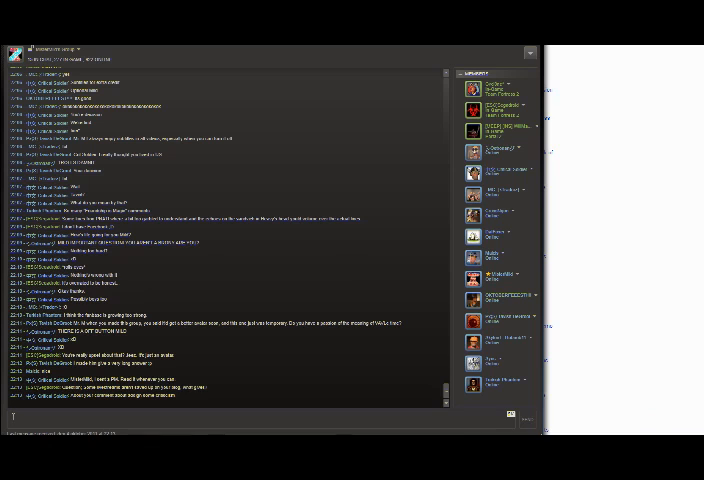
pyautogui.scroll(-3)
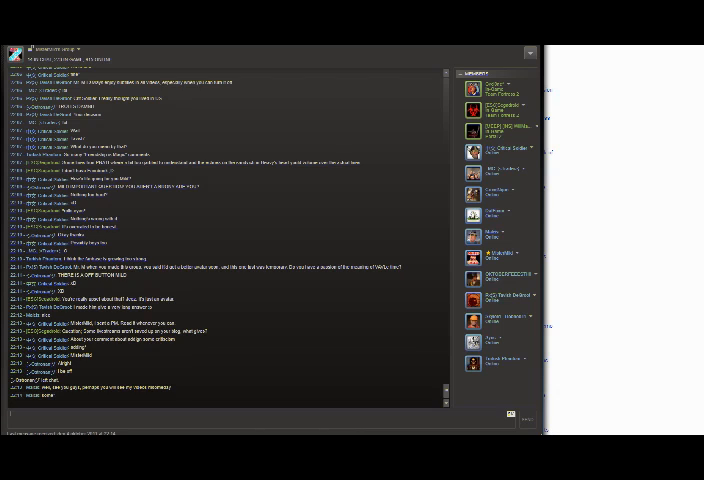
pyautogui.scroll(-3)
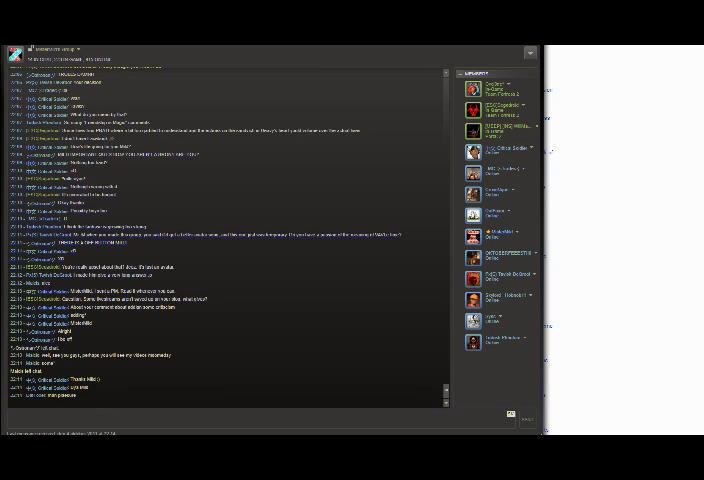
pyautogui.scroll(-3)
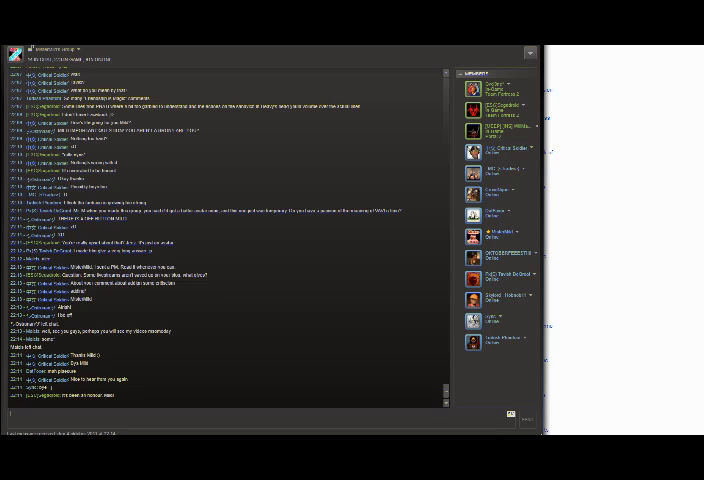
pyautogui.scroll(-3)
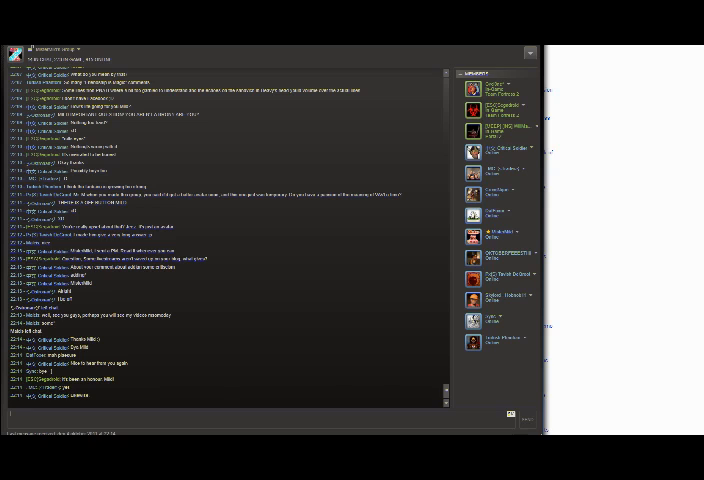
pyautogui.scroll(-3)
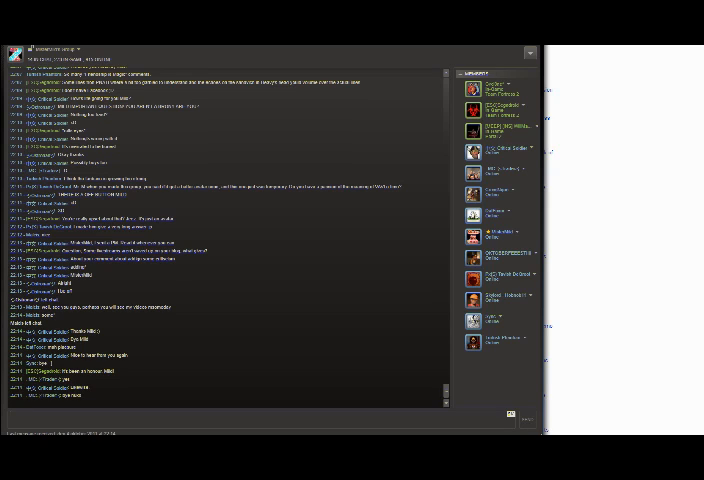